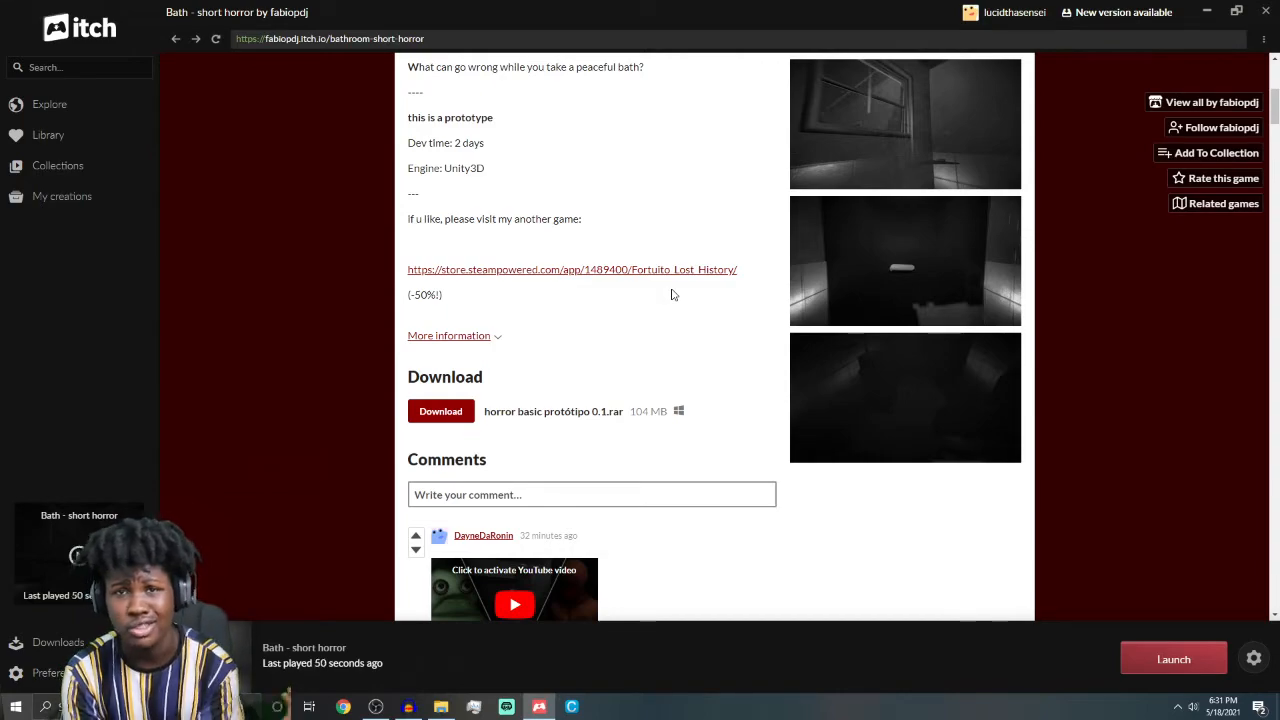
# - Launch 'Bath - short horror' from its itch page so the game window opens
pyautogui.click(1172, 658)
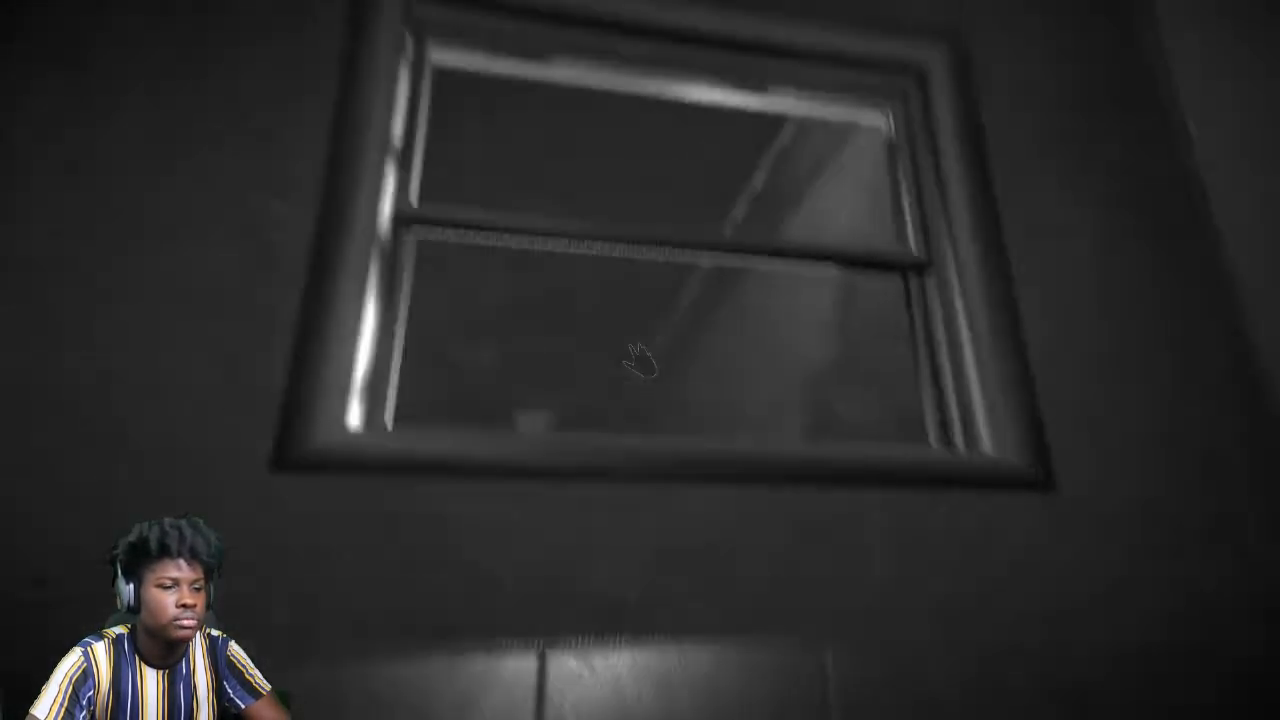
pyautogui.moveTo(640, 360)
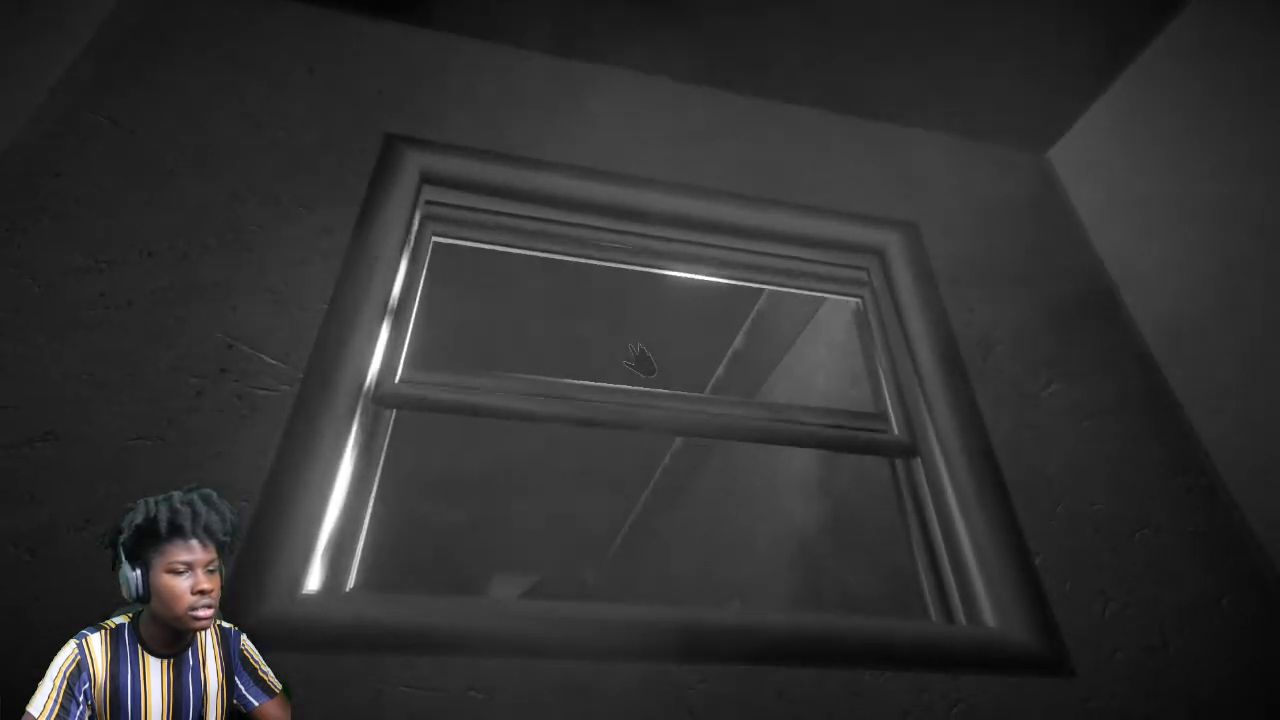
pyautogui.moveTo(640, 360)
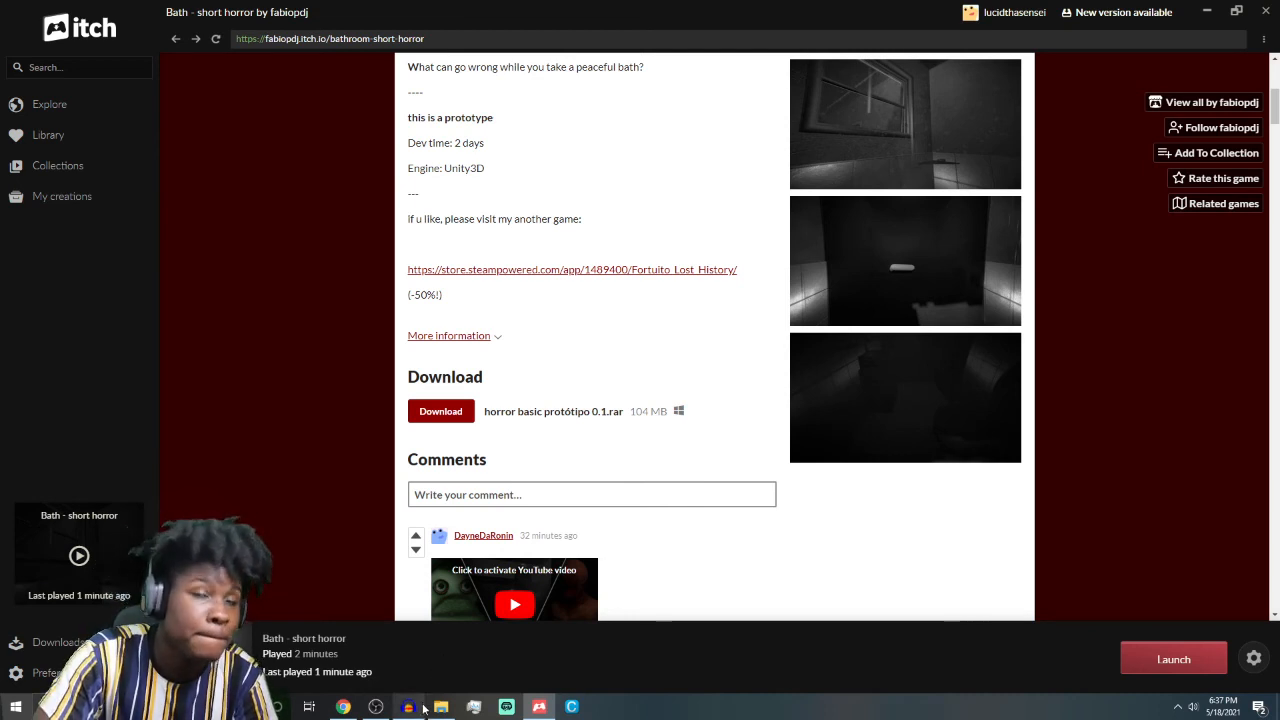
# - Relaunch 'Bath - short horror' from its itch page after the first play session
pyautogui.click(1172, 658)
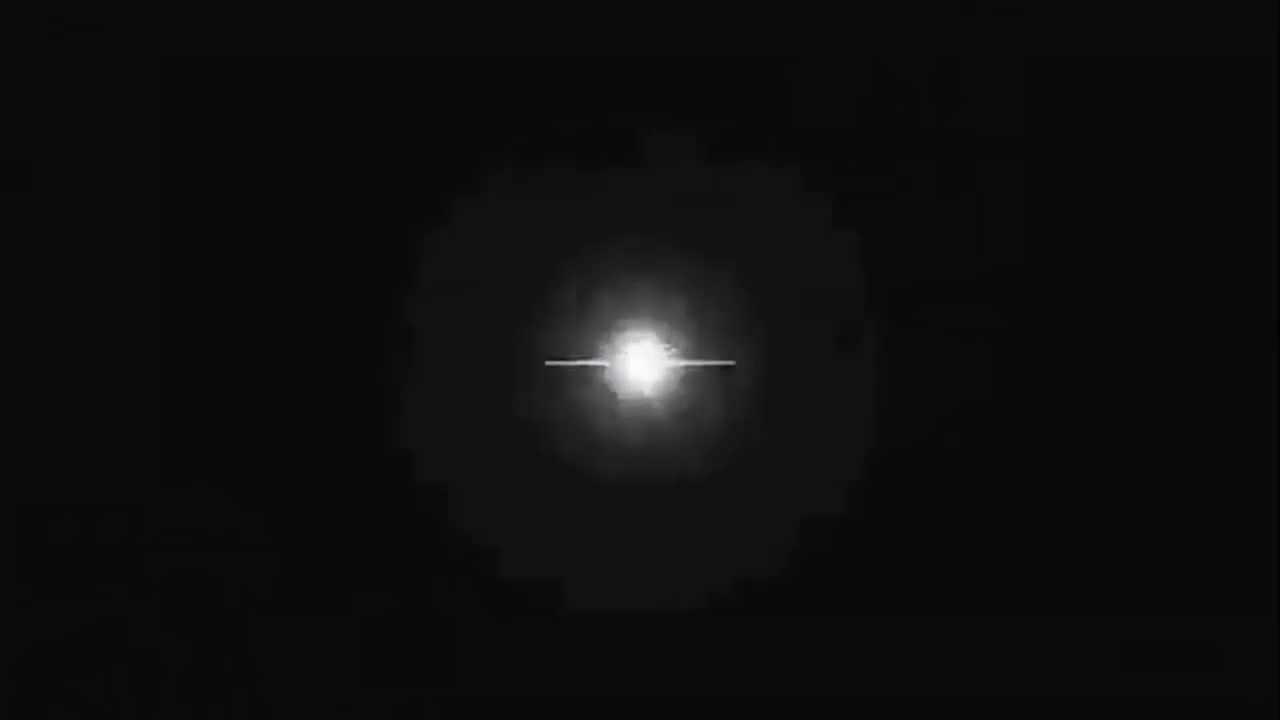